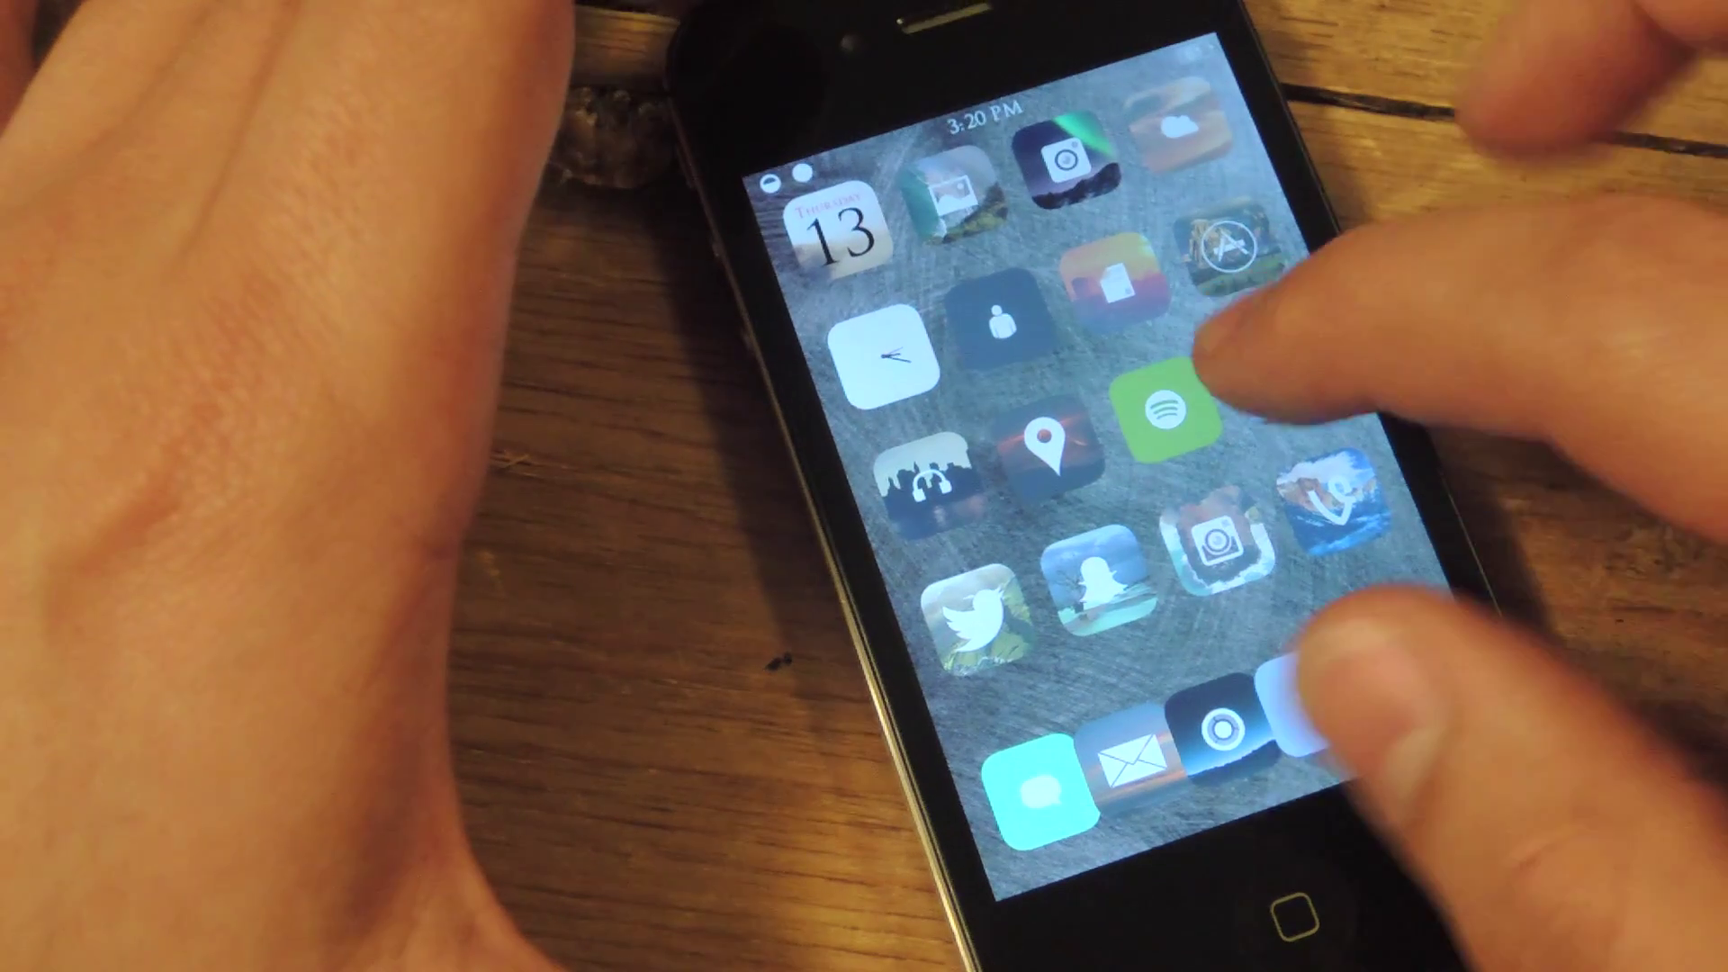
# Install Cylinder (1).deb from /var/mobile/Documents using iFile's Installer action.
pyautogui.hscroll(-3)
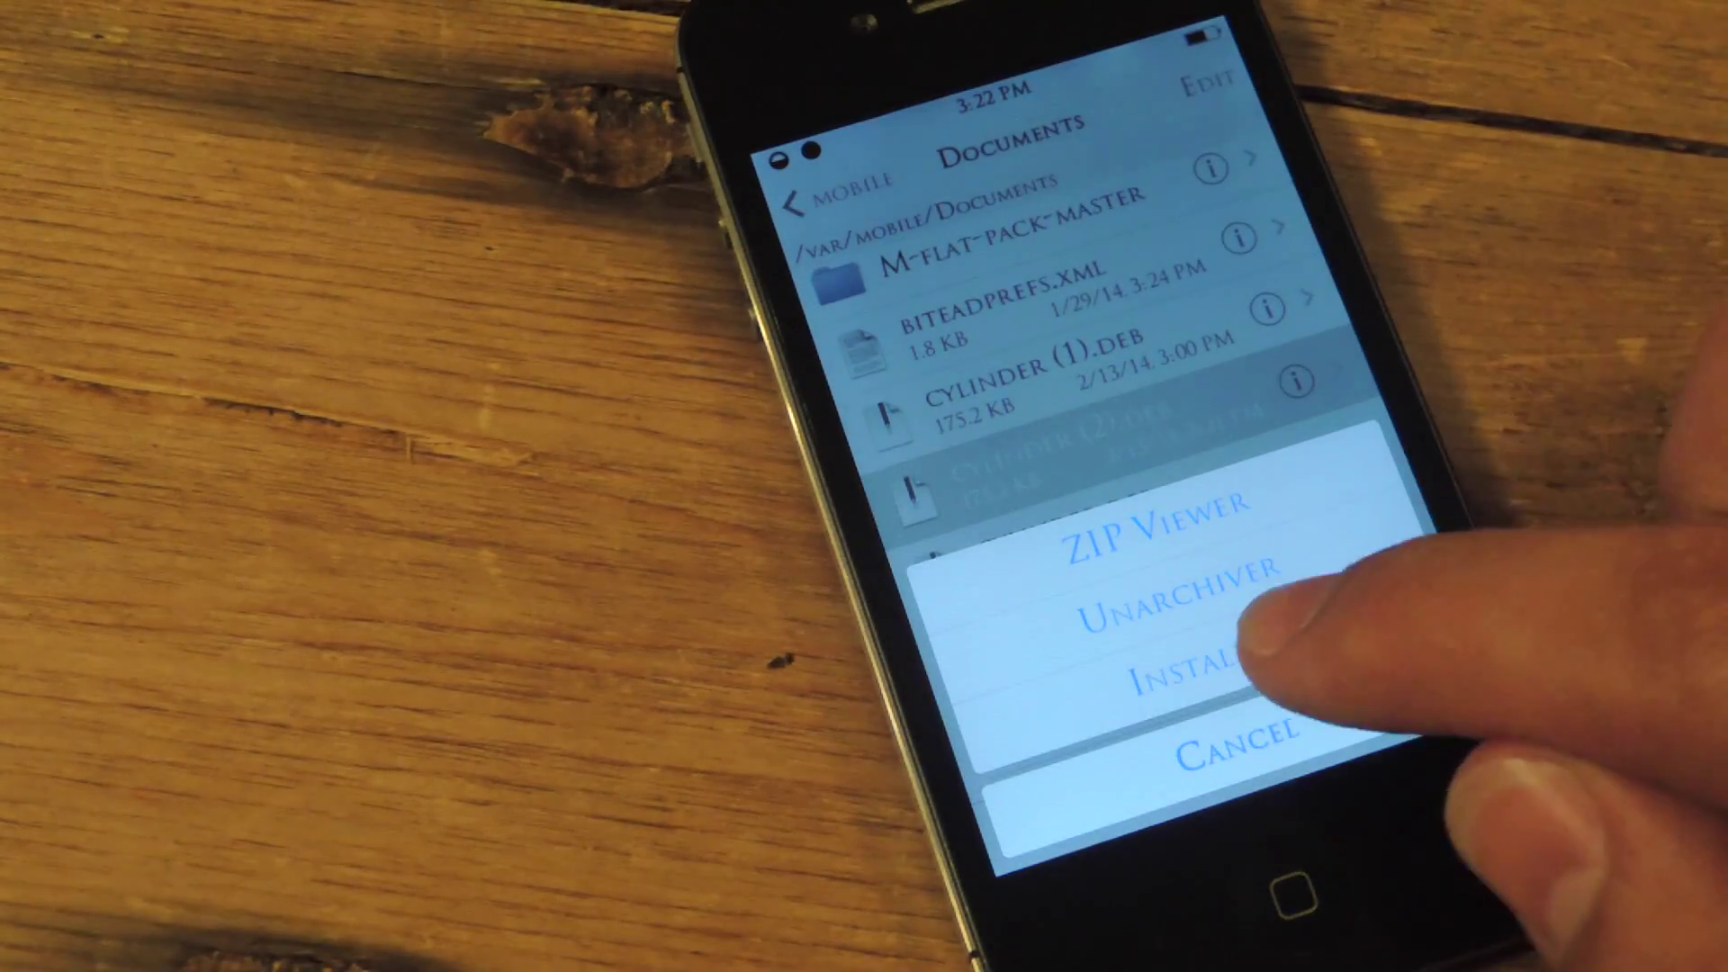
pyautogui.click(1184, 673)
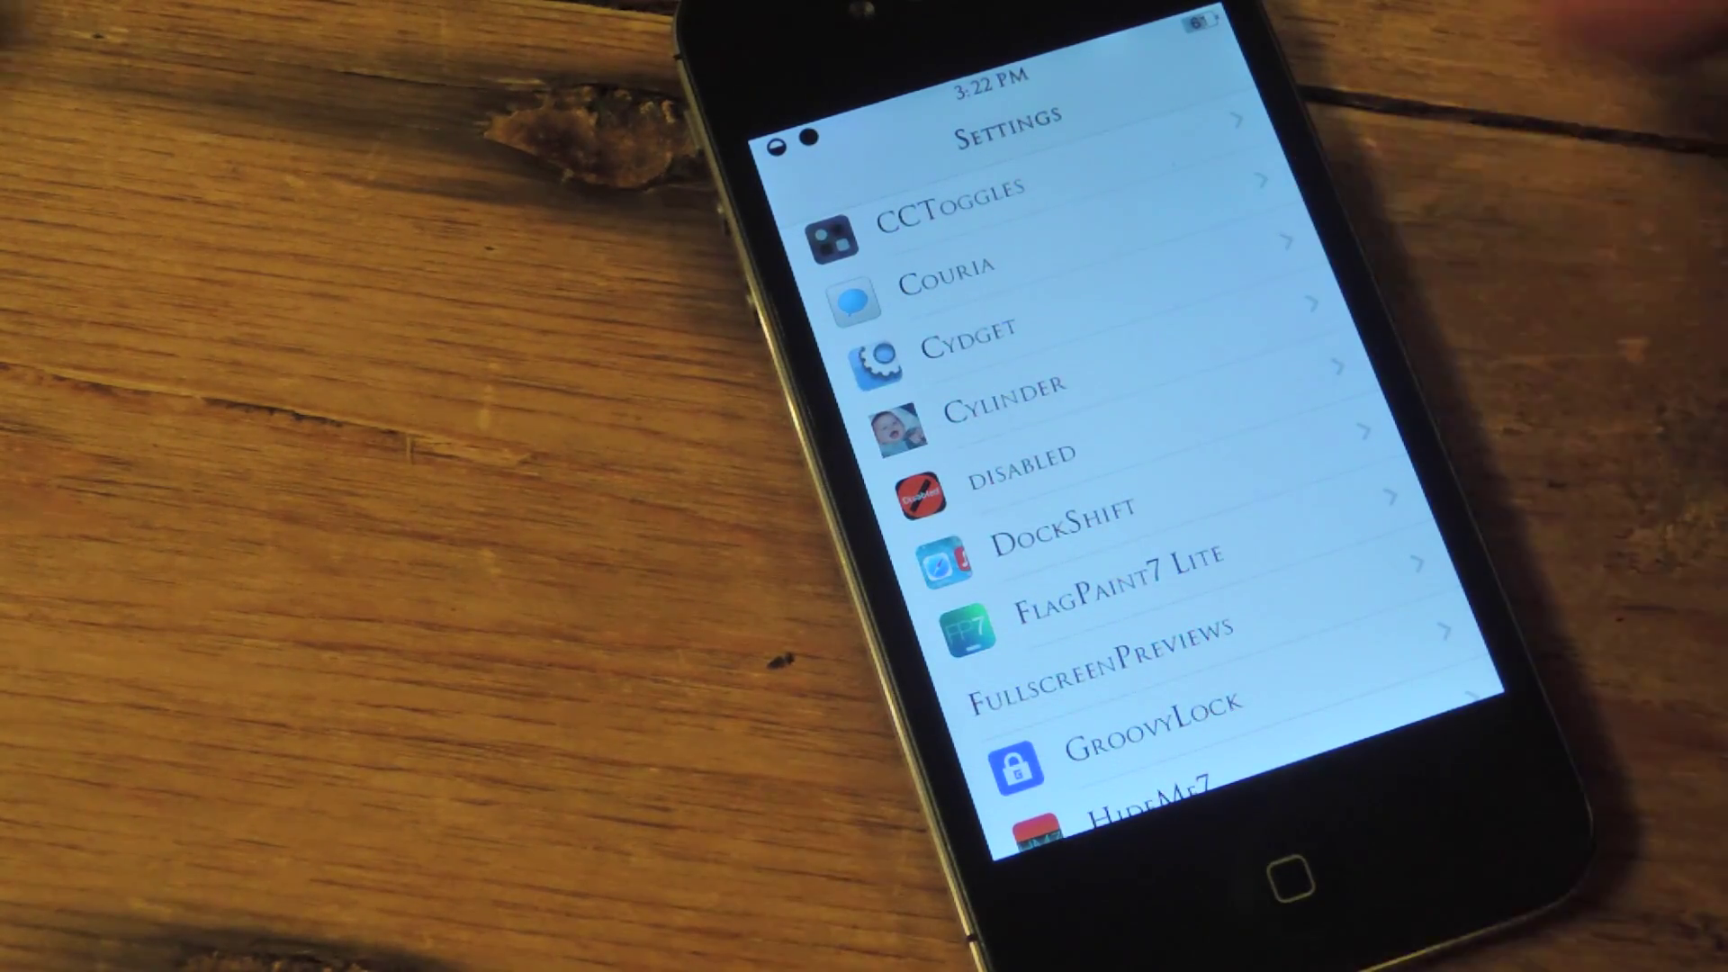
# Show Cylinder's settings page: Enabled on, Effect Cube (outside), randomize off.
pyautogui.click(995, 410)
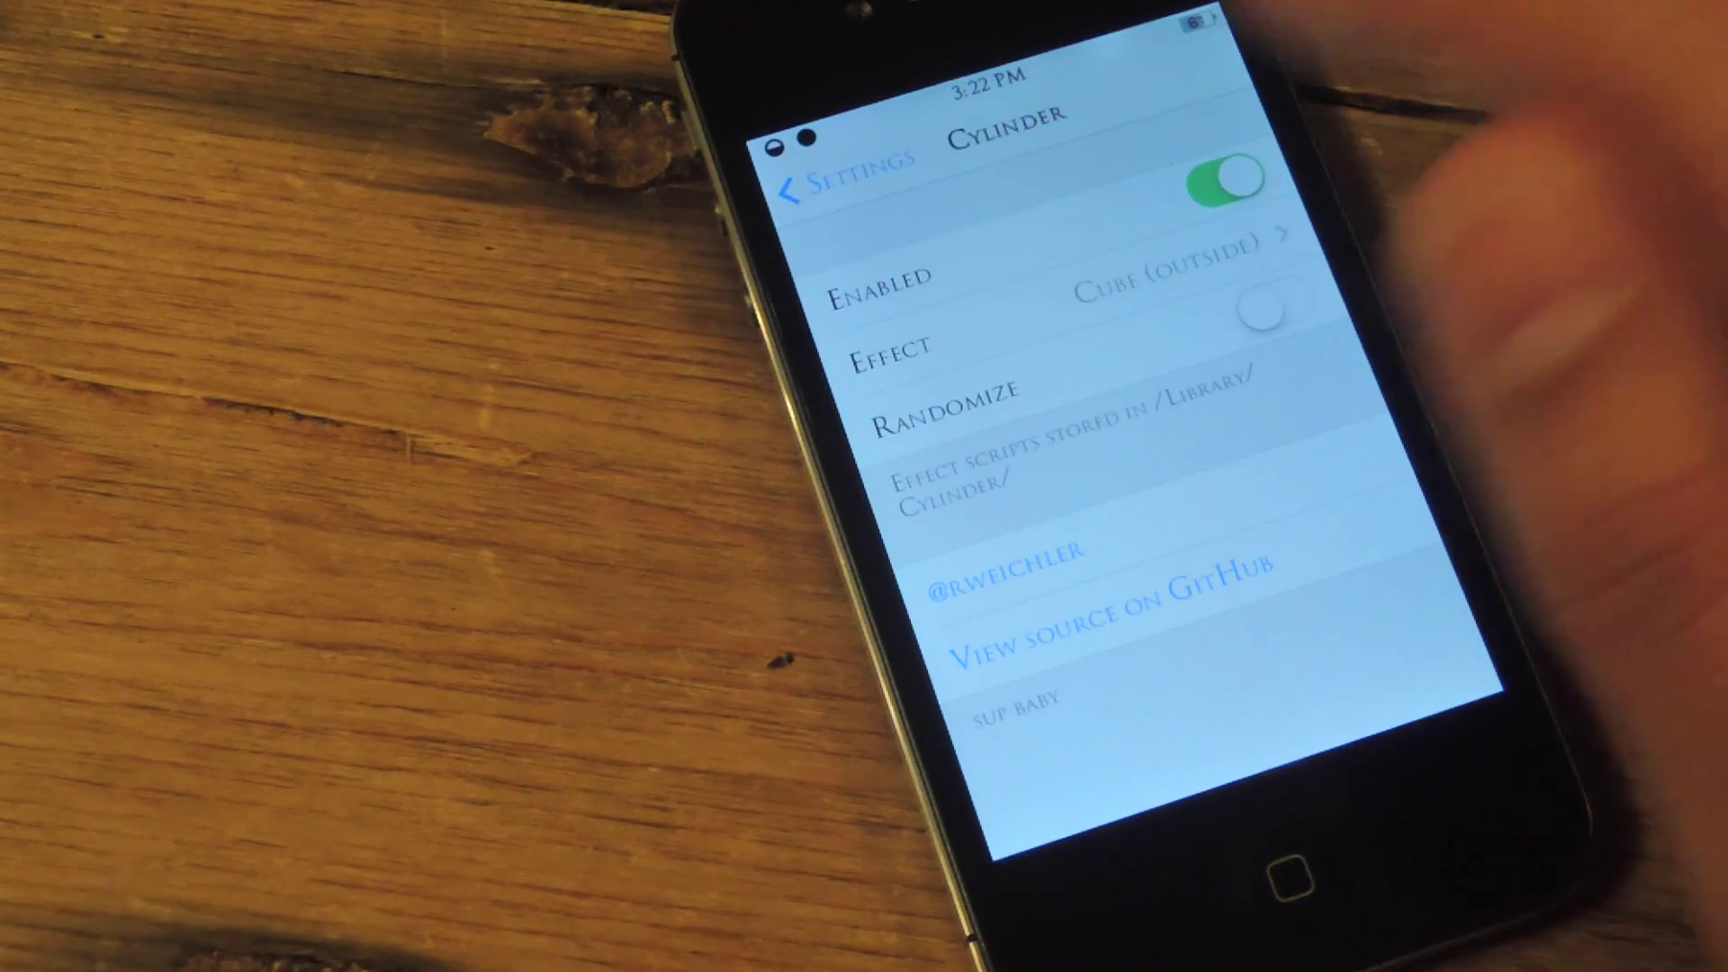